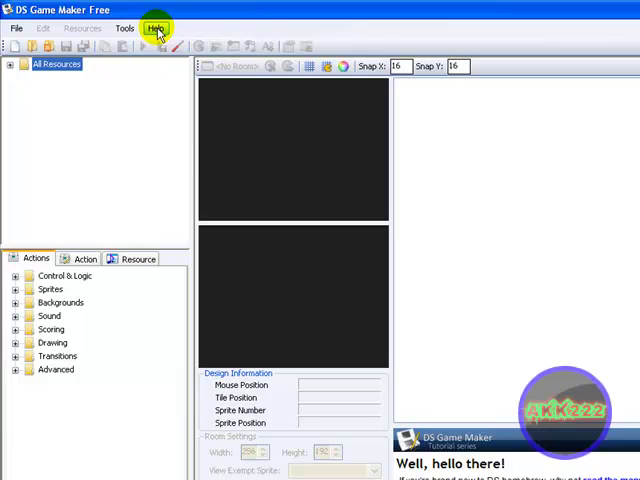
Step: Open and dismiss the help resources list and the colour picker without choosing anything
left_click(158, 28)
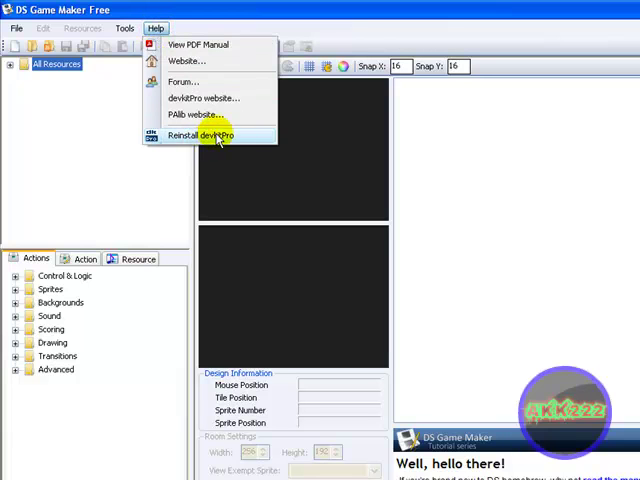
mouse_move(497, 295)
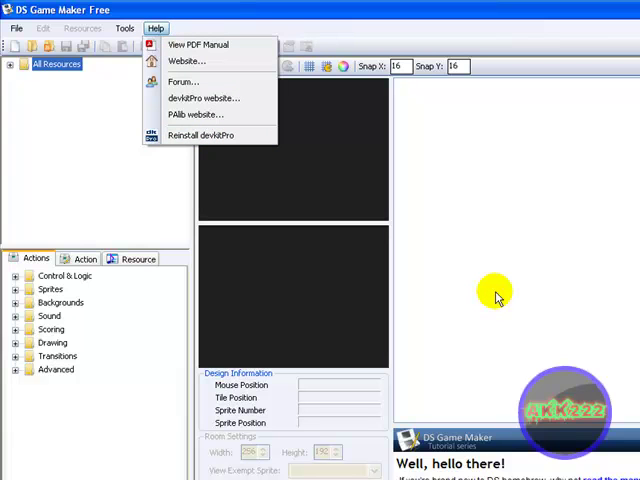
left_click(495, 295)
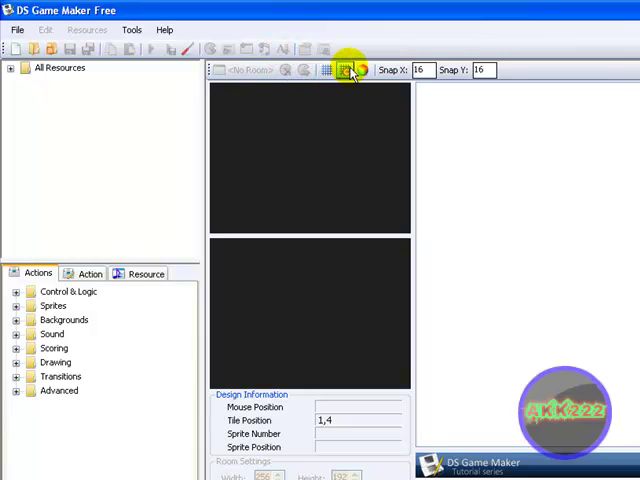
left_click(346, 70)
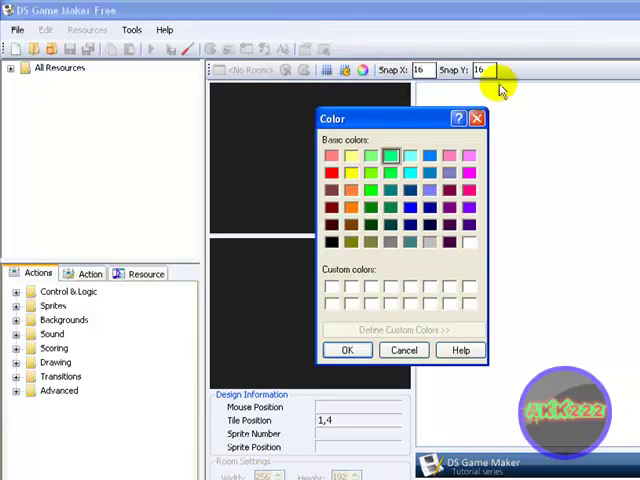
left_click(404, 350)
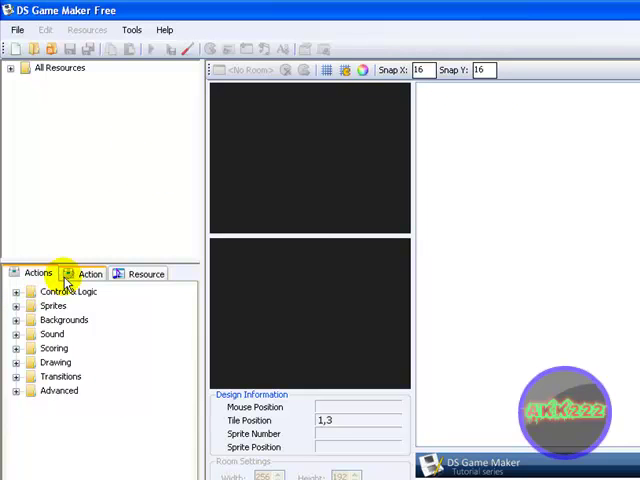
Step: Expand All Resources, then start a new project and abandon it
left_click(22, 68)
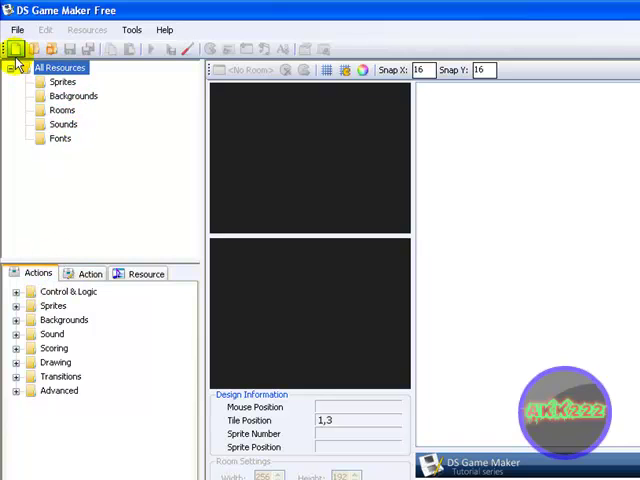
left_click(12, 49)
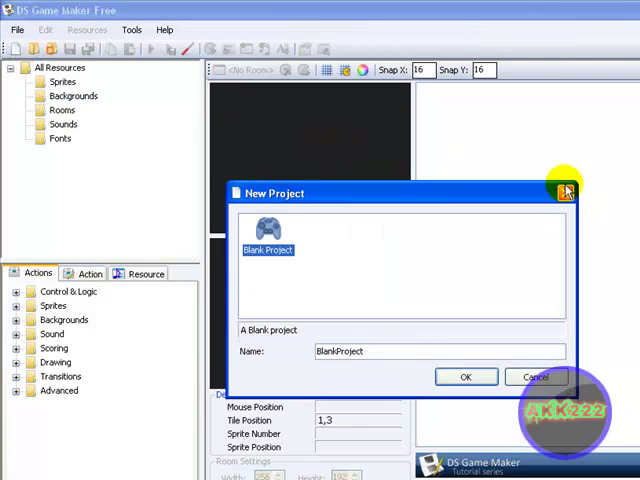
left_click(460, 376)
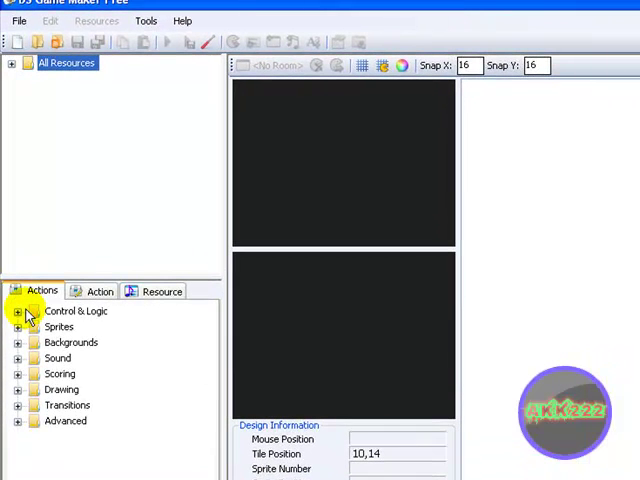
Step: Expand Control & Logic, select Declare Room Global, scroll down, and choose If Button Press
left_click(18, 311)
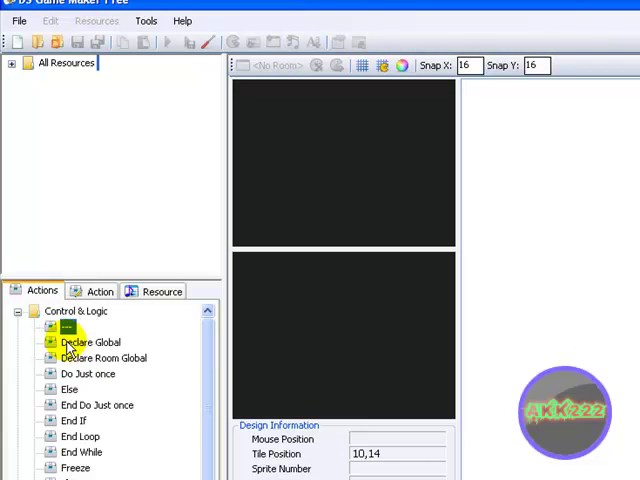
left_click(104, 358)
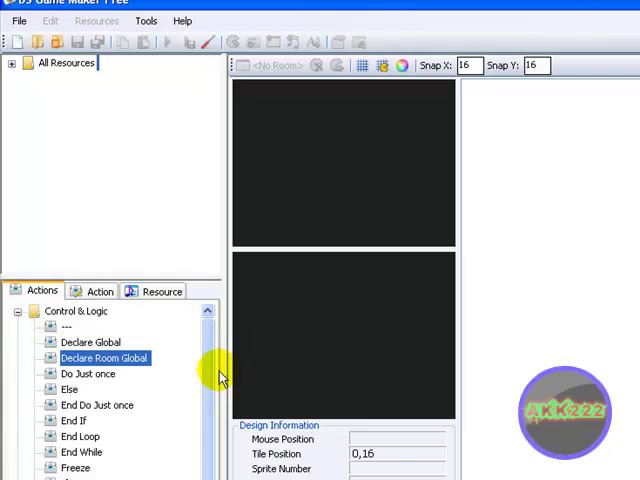
scroll("down", 3)
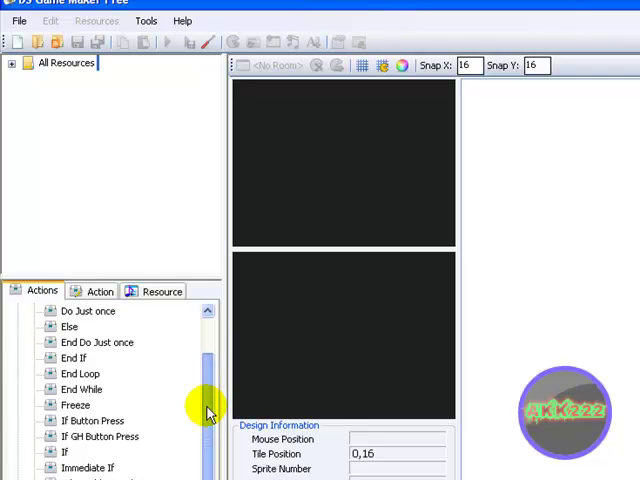
scroll("down", 3)
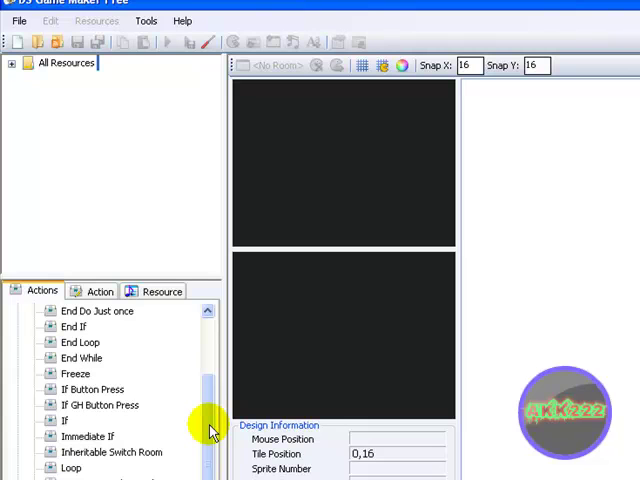
mouse_move(117, 447)
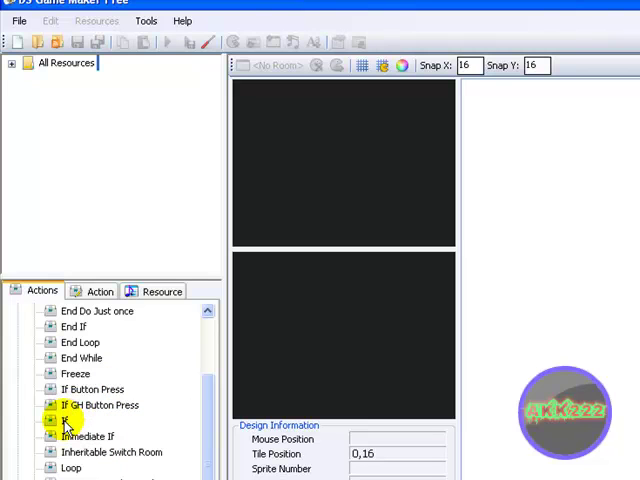
mouse_move(113, 390)
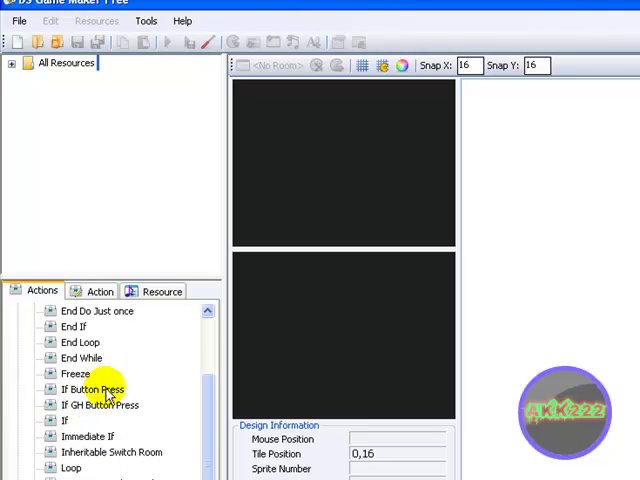
mouse_move(143, 333)
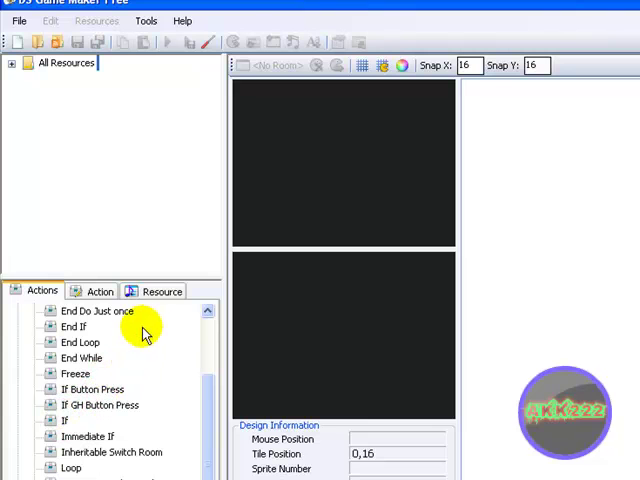
left_click(90, 388)
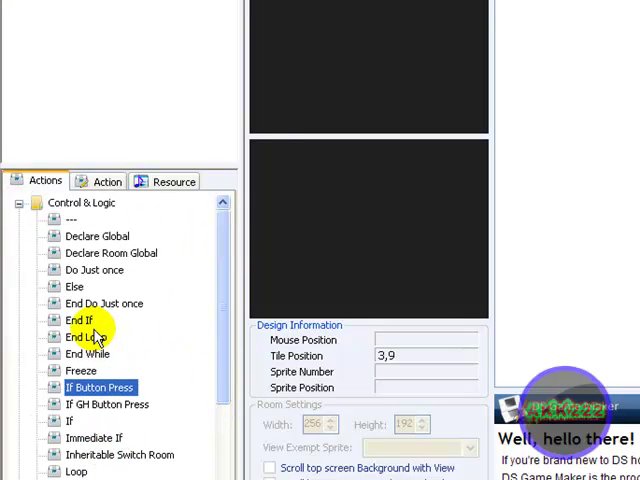
mouse_move(82, 320)
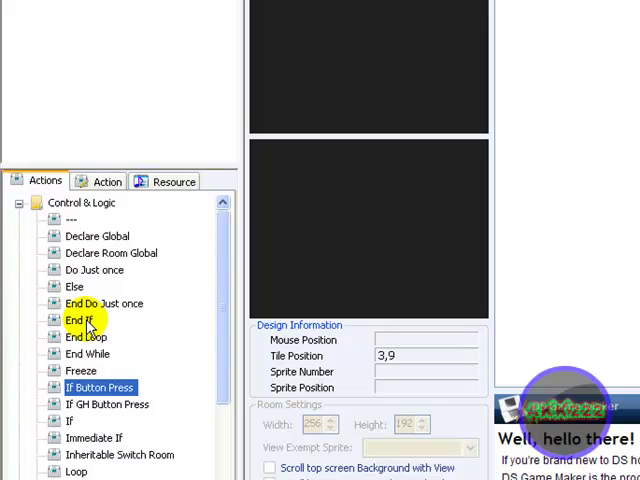
mouse_move(78, 320)
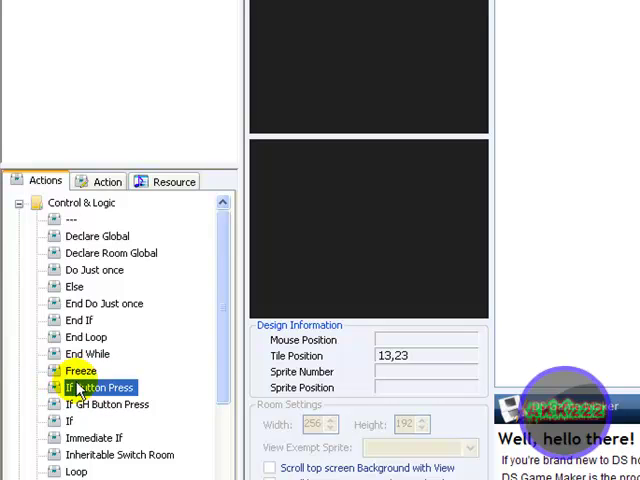
left_click(100, 387)
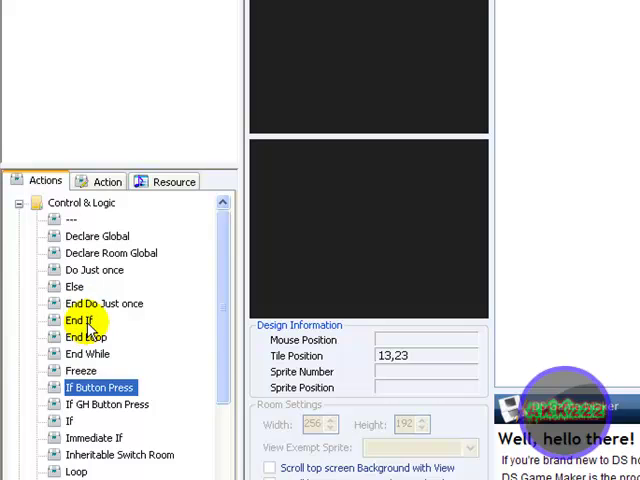
left_click(78, 320)
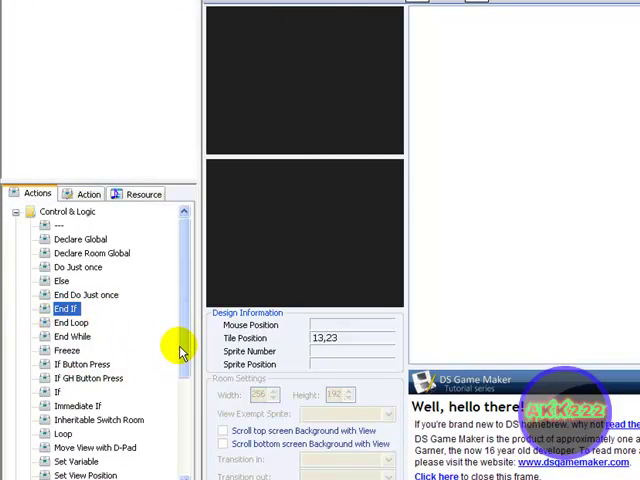
mouse_move(170, 298)
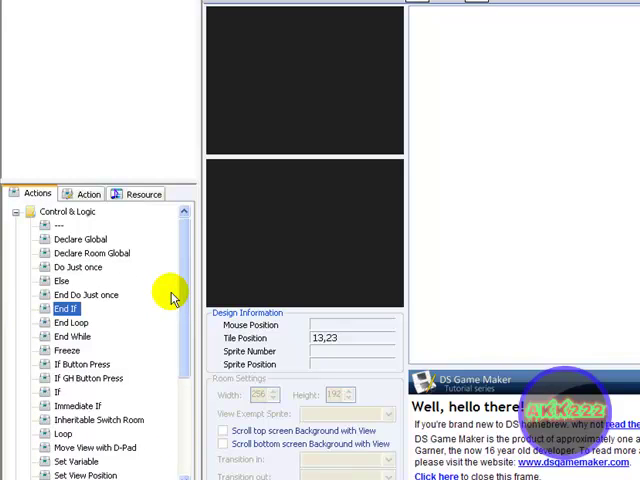
Step: Collapse Control & Logic, then expand and collapse the Backgrounds category
left_click(17, 211)
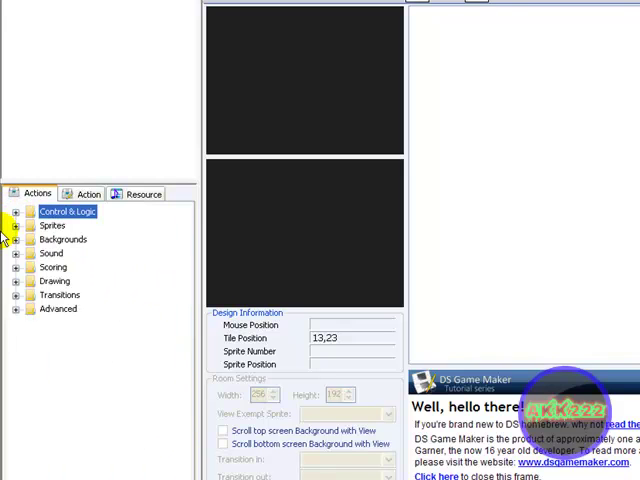
left_click(17, 267)
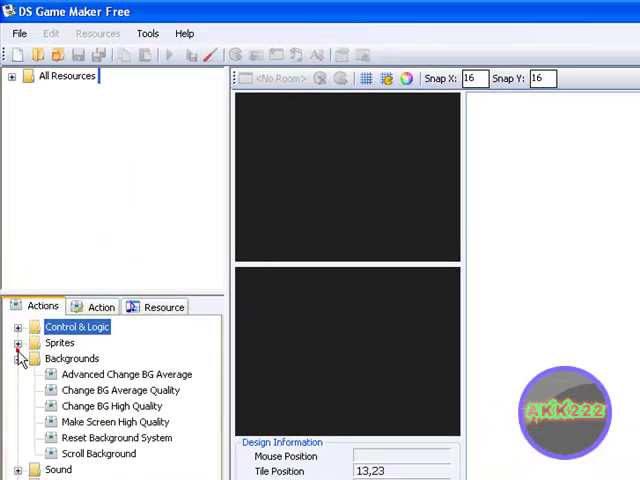
left_click(18, 358)
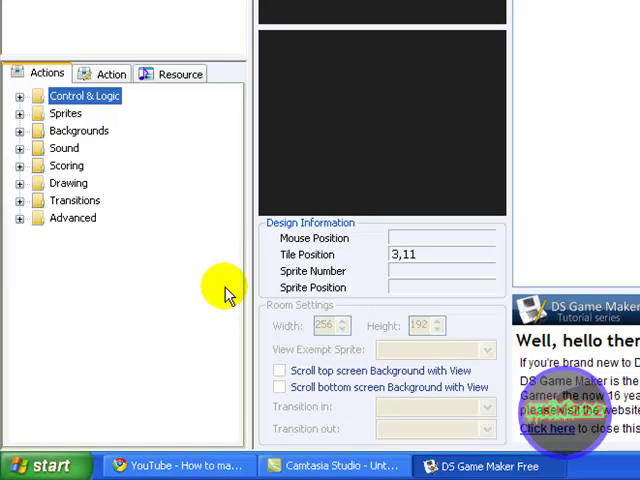
mouse_move(163, 133)
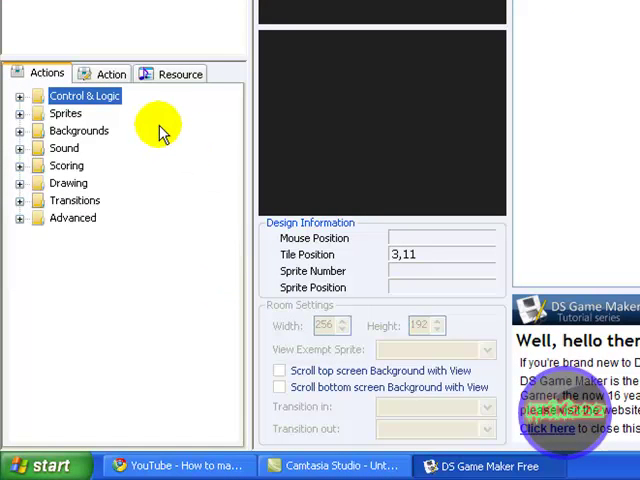
mouse_move(550, 435)
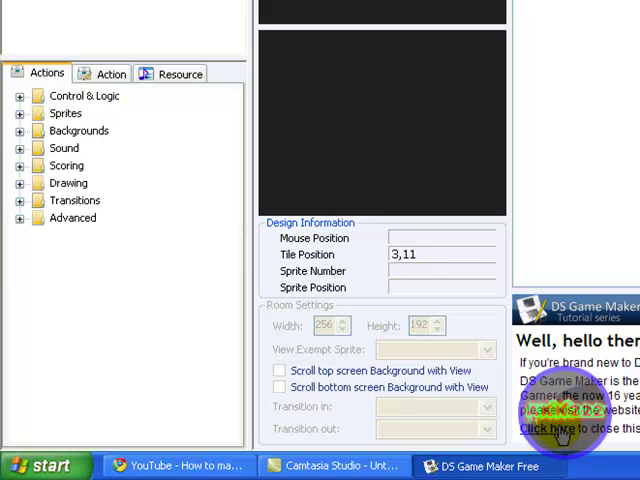
Step: Close the welcome tutorial frame and show the Resource tab with no resource loaded
left_click(561, 424)
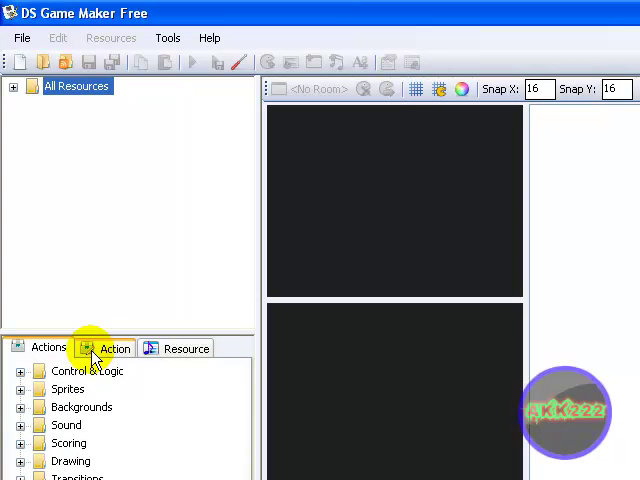
left_click(185, 347)
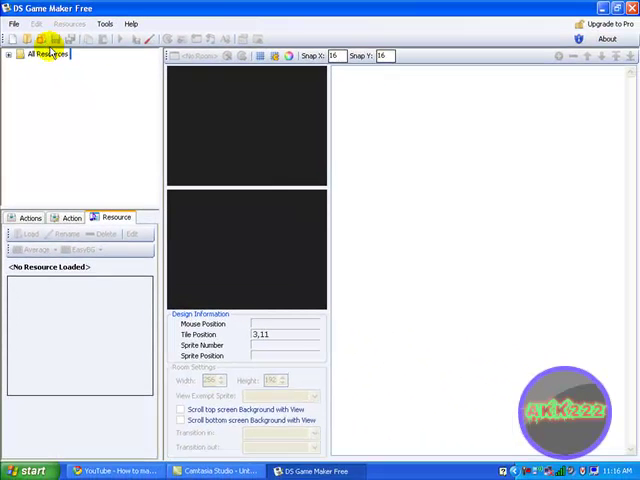
Step: Return to the Actions tab listing the collapsed categories, then right-click in the window
left_click(30, 218)
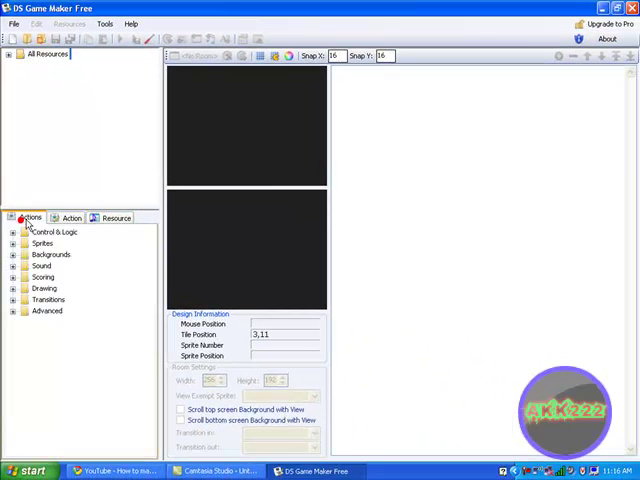
mouse_move(89, 285)
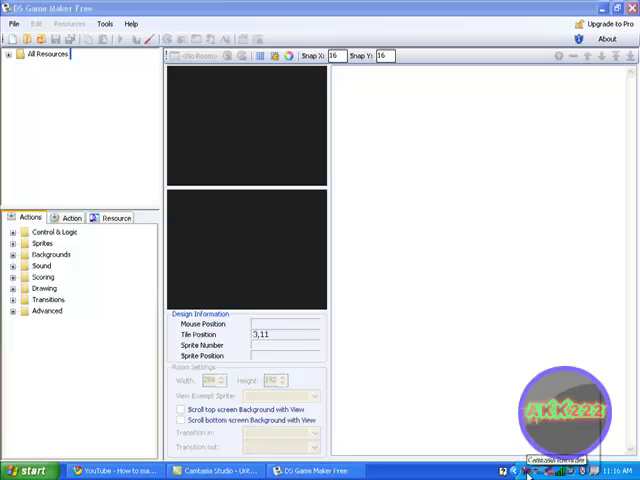
right_click(558, 417)
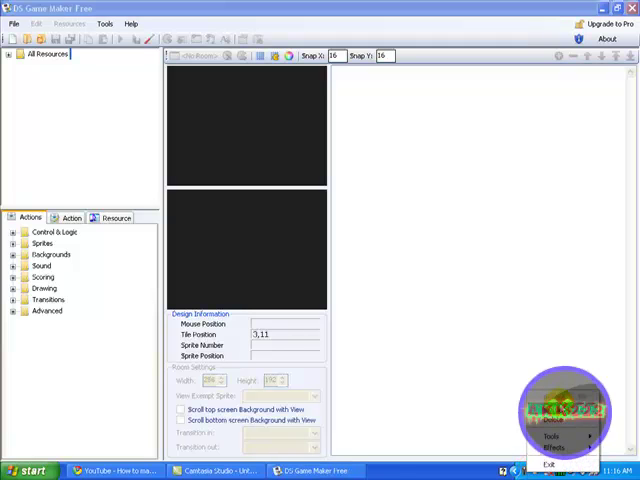